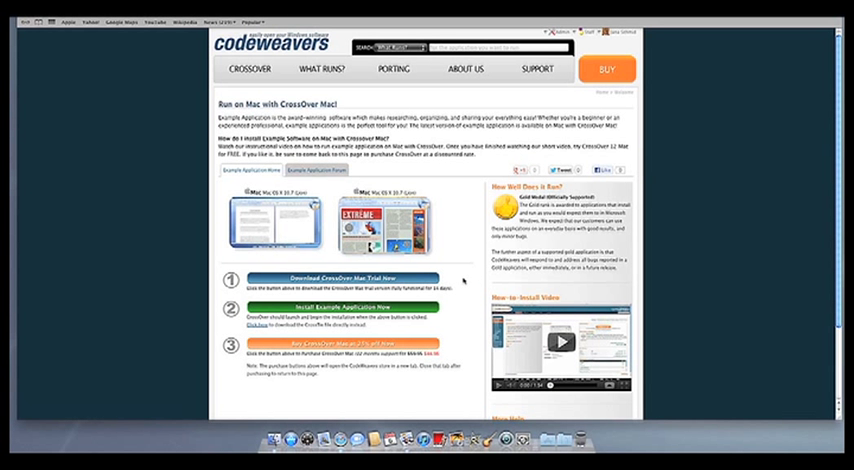
- Request the CrossOver Mac trial, entering 'marketing' as name and e-mail
left_click(340, 279)
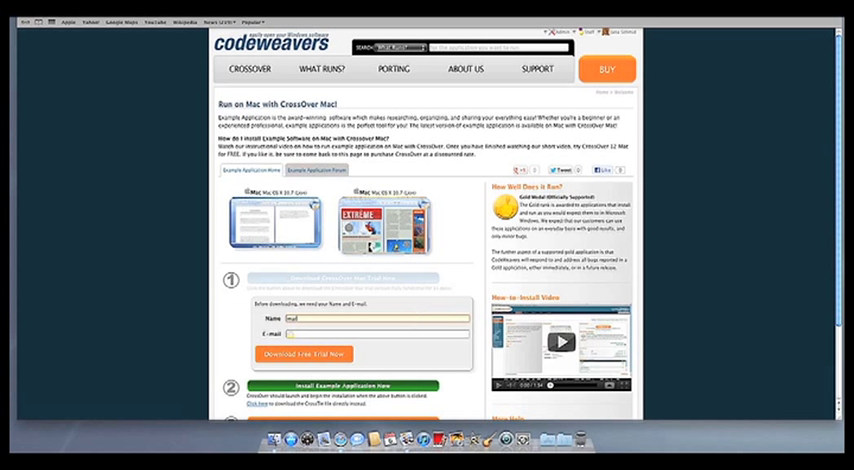
type("marketing")
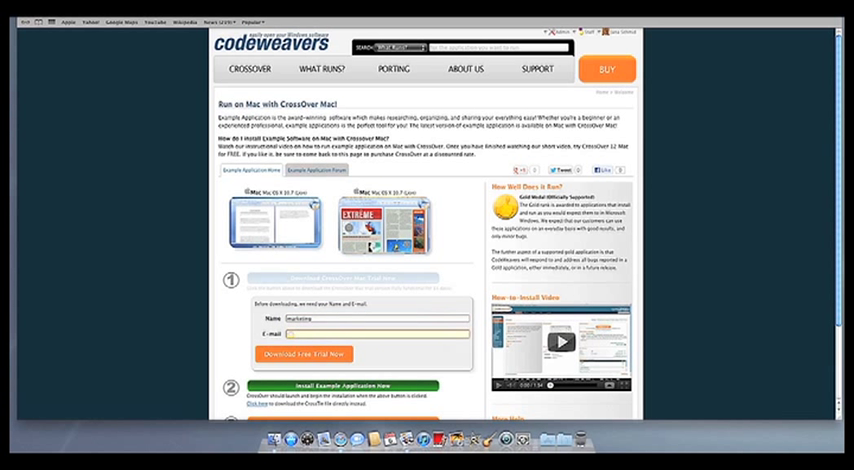
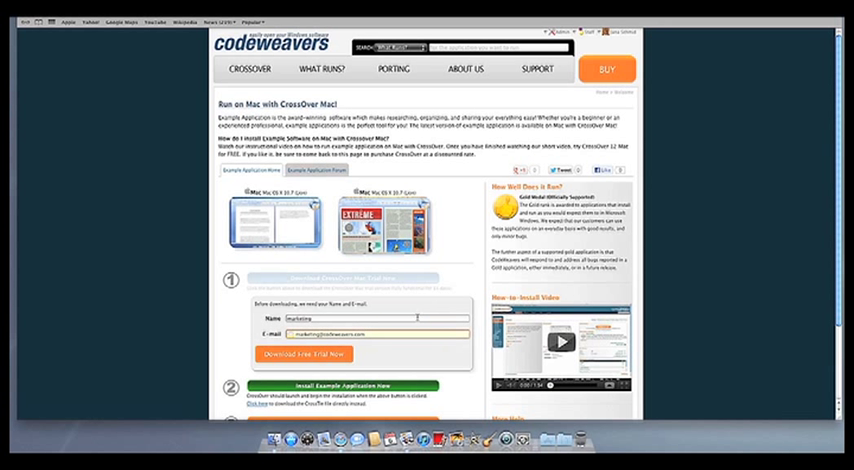
left_click(303, 354)
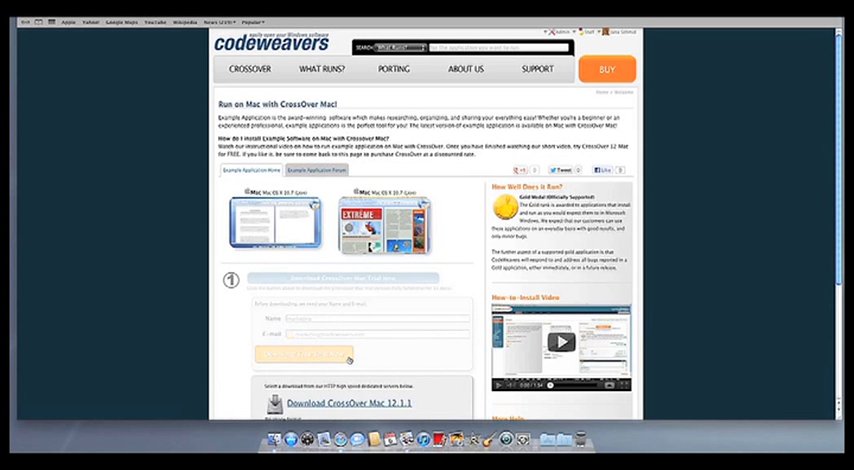
- Download CrossOver Mac 12.1.1 and open the finished download
left_click(341, 401)
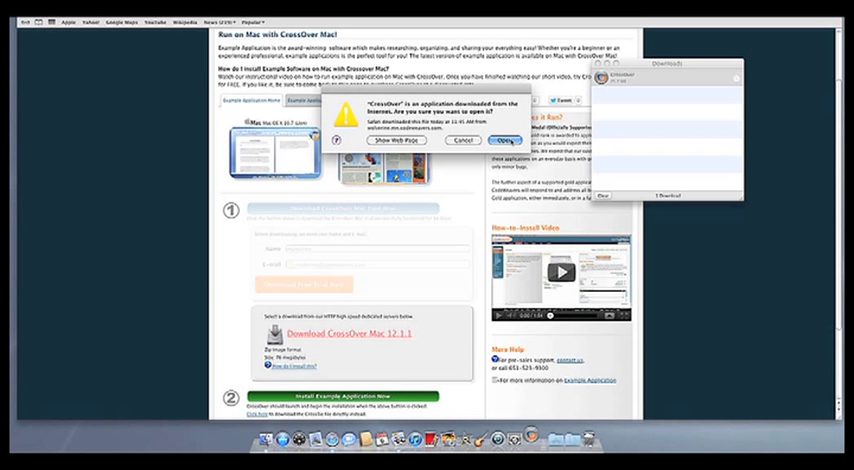
- Confirm opening the downloaded CrossOver app and move it into Applications
left_click(504, 140)
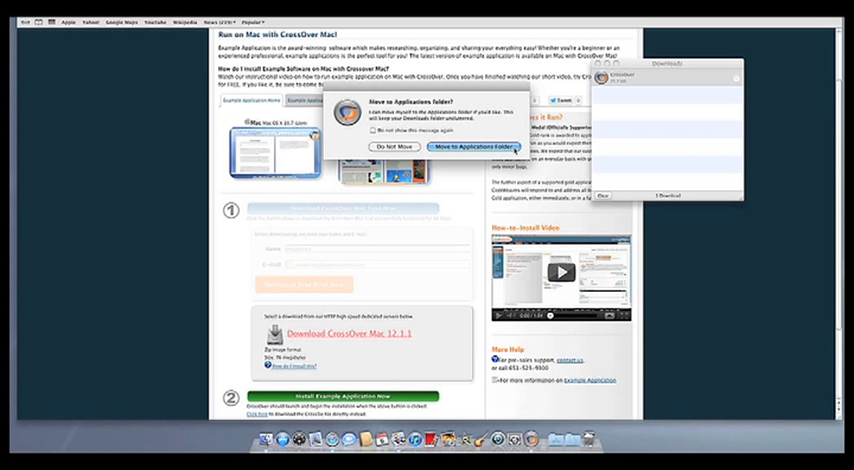
left_click(473, 146)
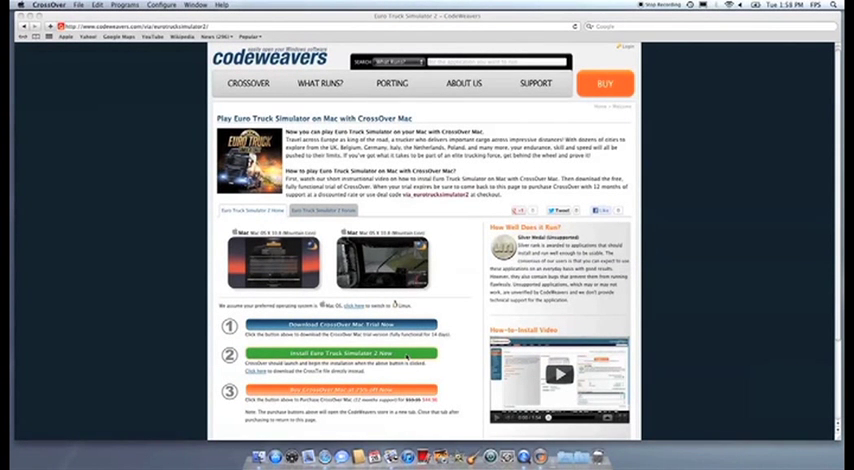
- Start the Euro Truck Simulator 2 install and proceed in the CrossOver Software Installer
left_click(345, 354)
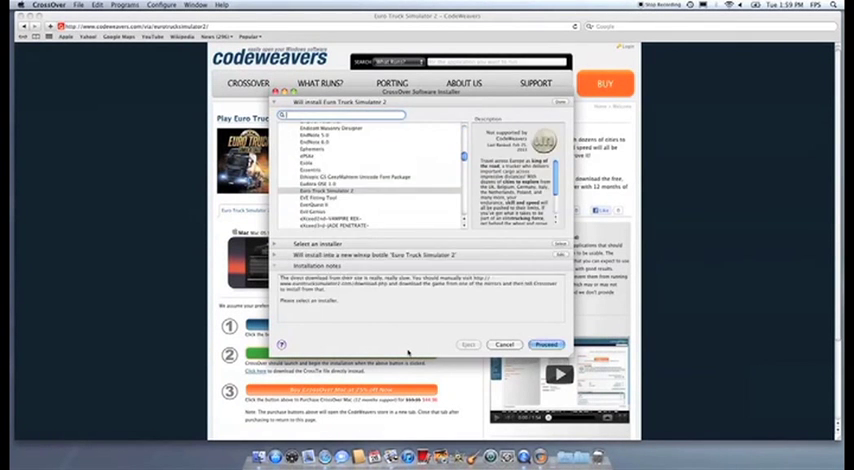
left_click(545, 344)
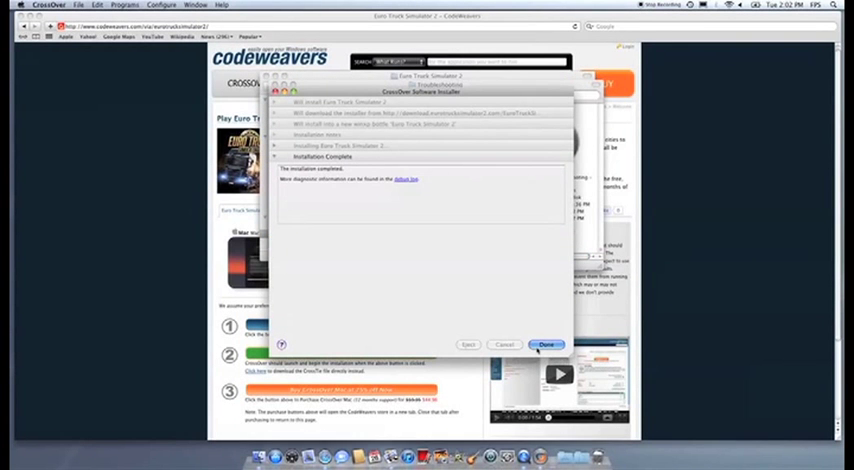
- Close the finished installer and select the Play Euro Truck Simulator 2 launcher in Finder
left_click(546, 345)
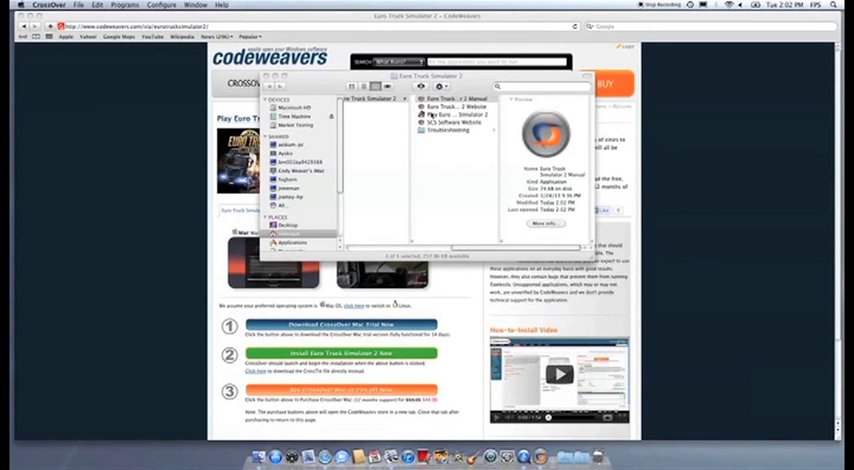
left_click(455, 114)
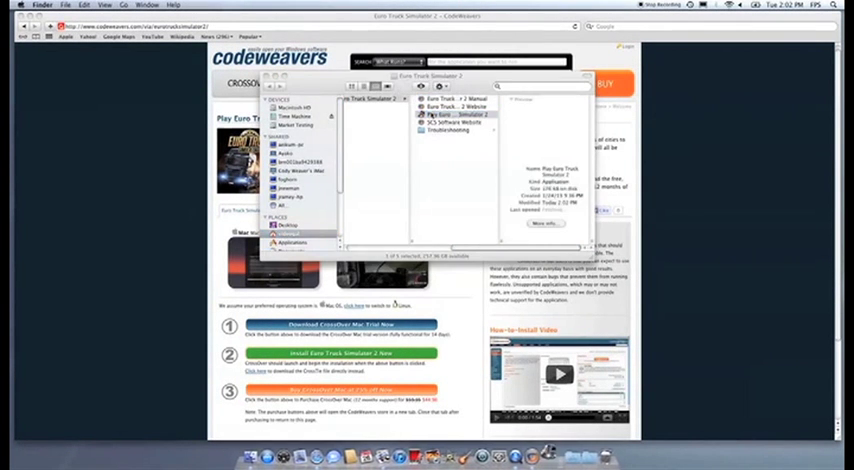